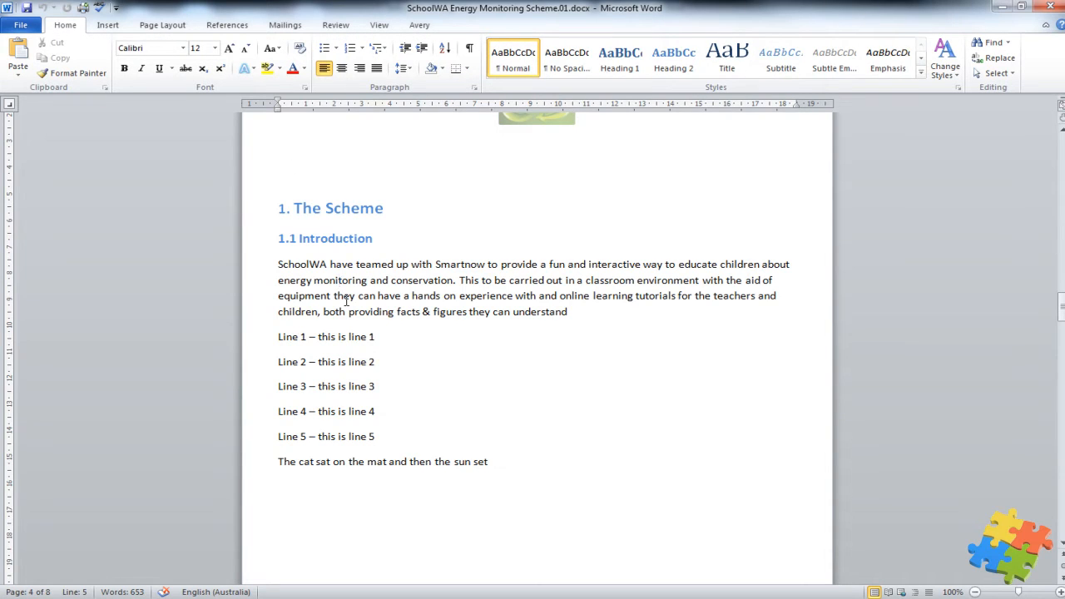
Inspect the formatting of the introduction paragraph and The Scheme heading
left_click(339, 281)
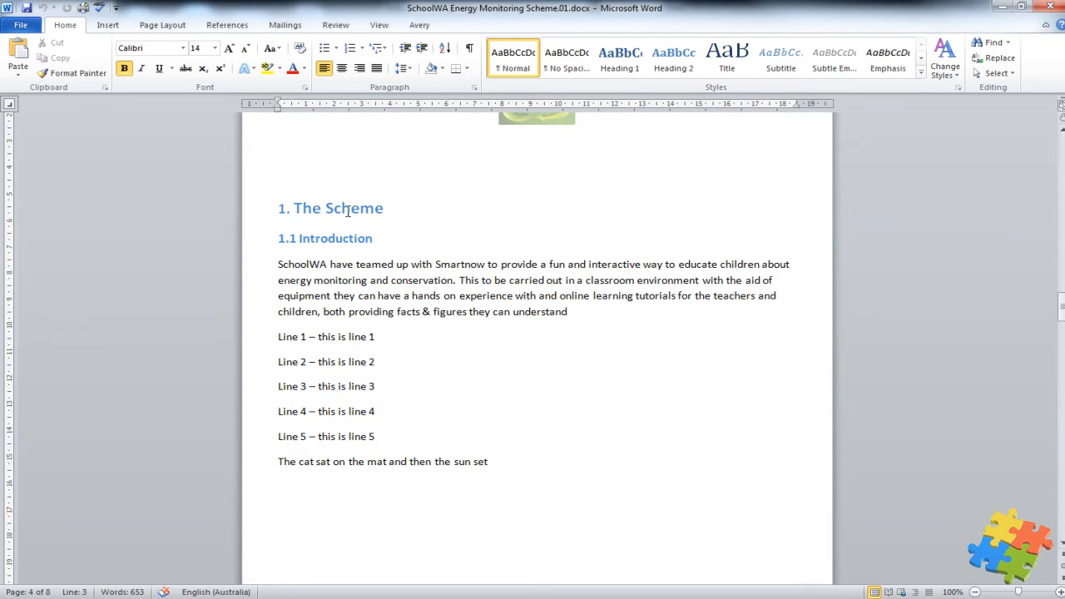
left_click(343, 238)
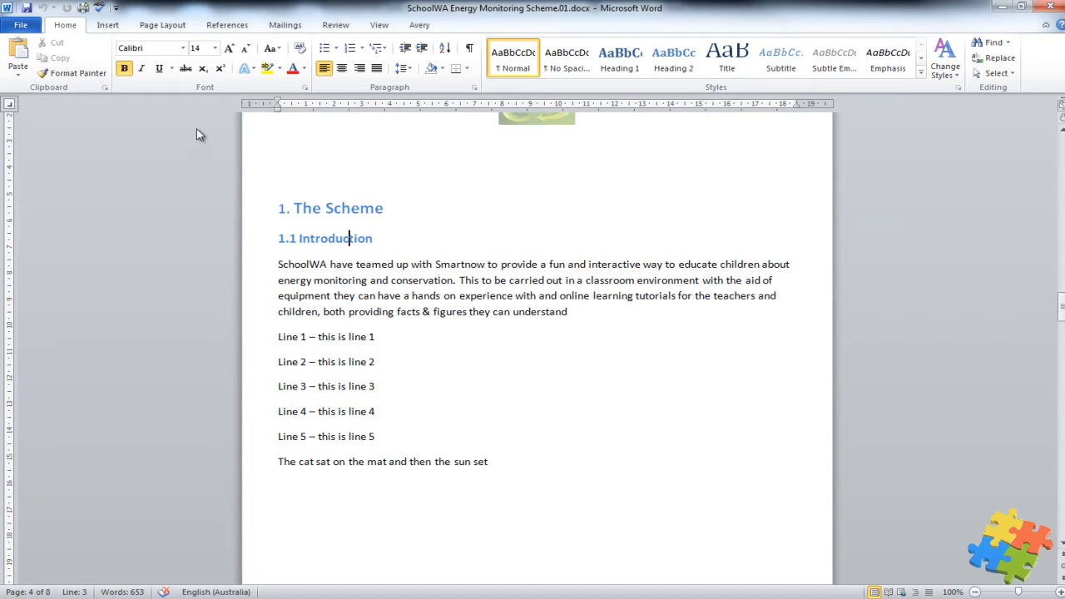
mouse_move(387, 99)
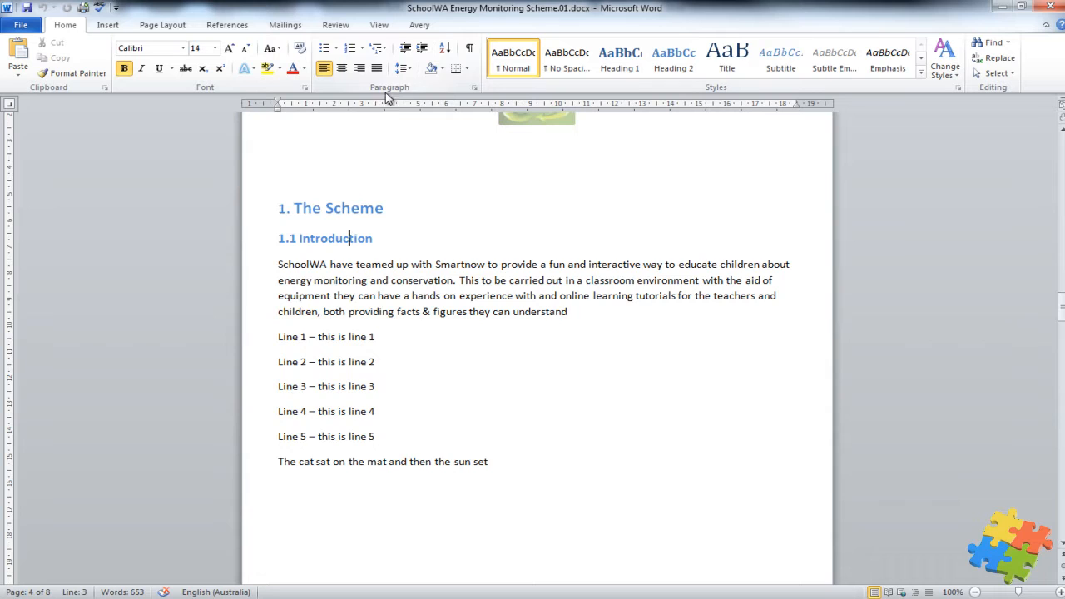
mouse_move(576, 80)
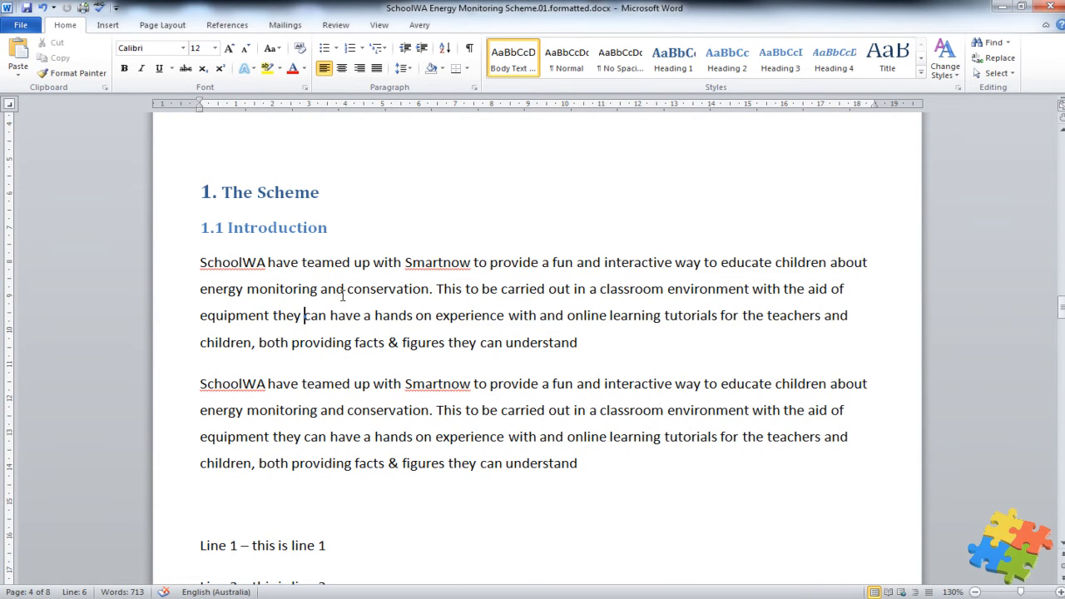
left_click(269, 192)
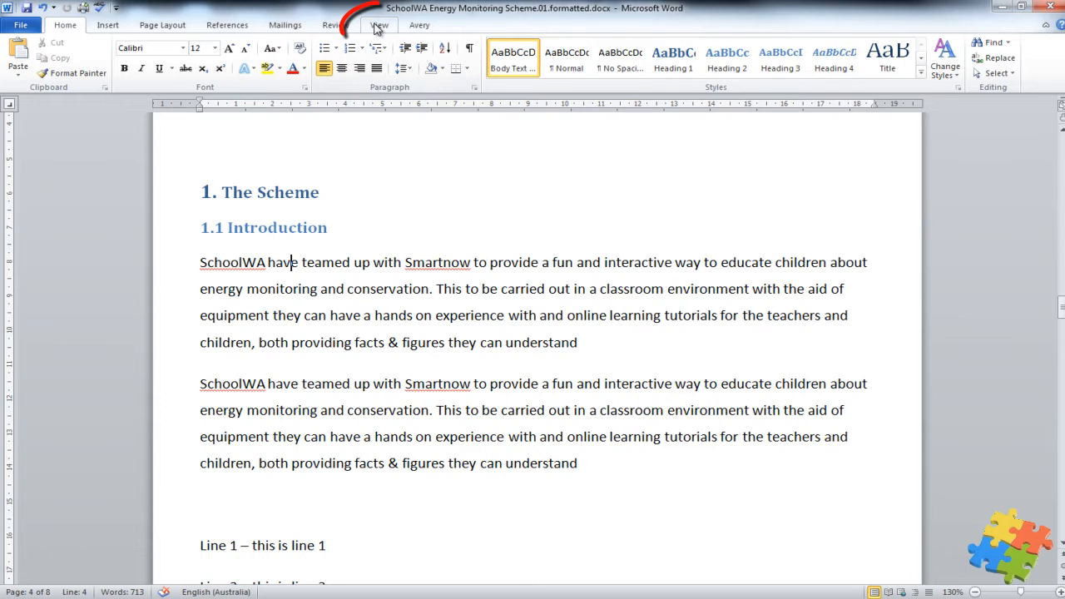
Show the Navigation Pane, confirming the unstyled Scheme document has no headings
left_click(379, 24)
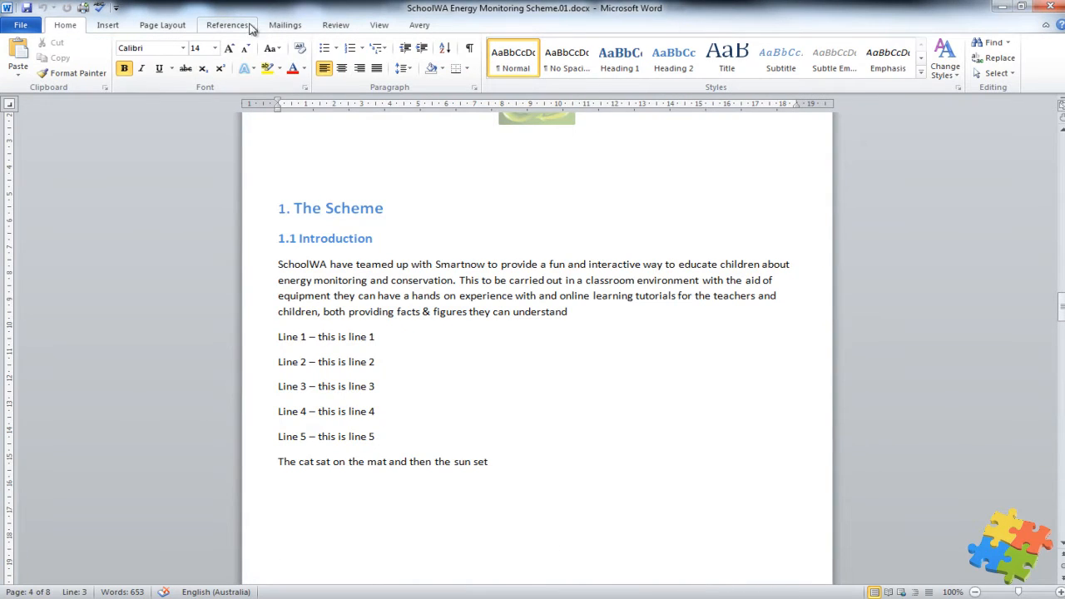
left_click(379, 24)
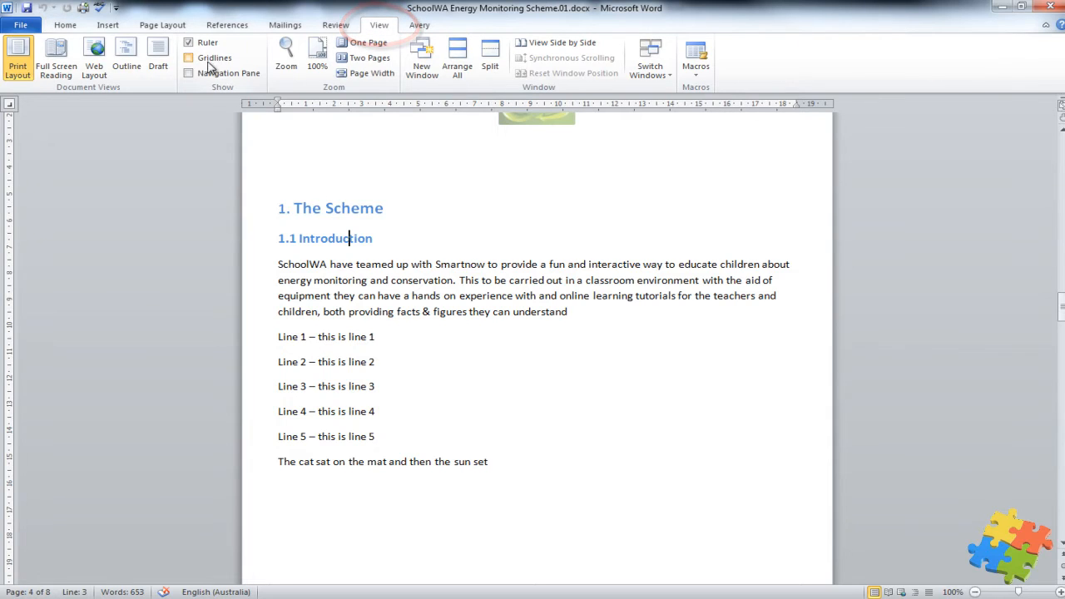
left_click(188, 74)
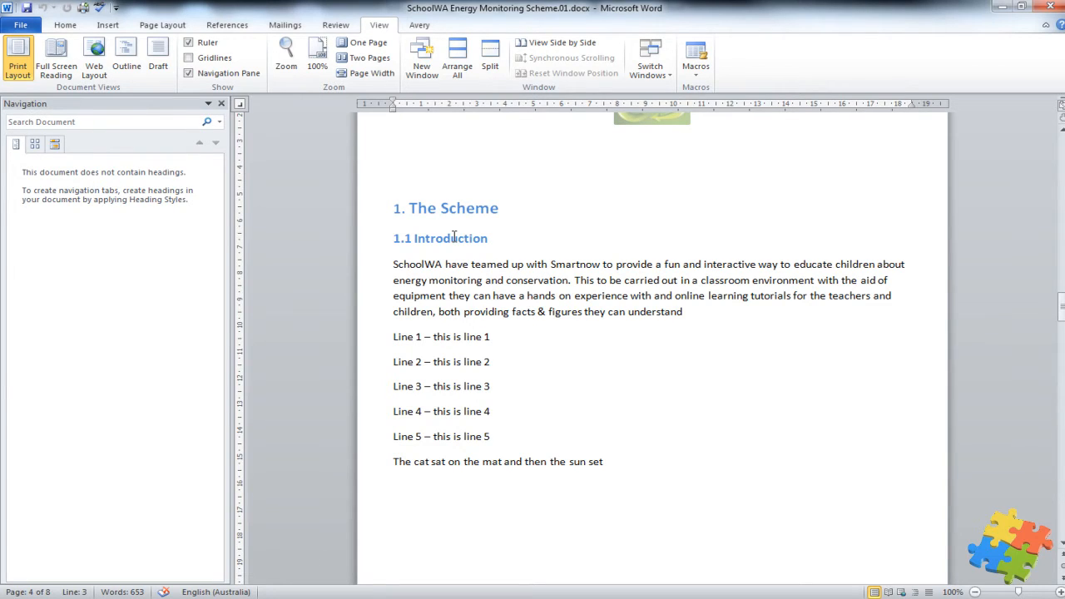
left_click(463, 238)
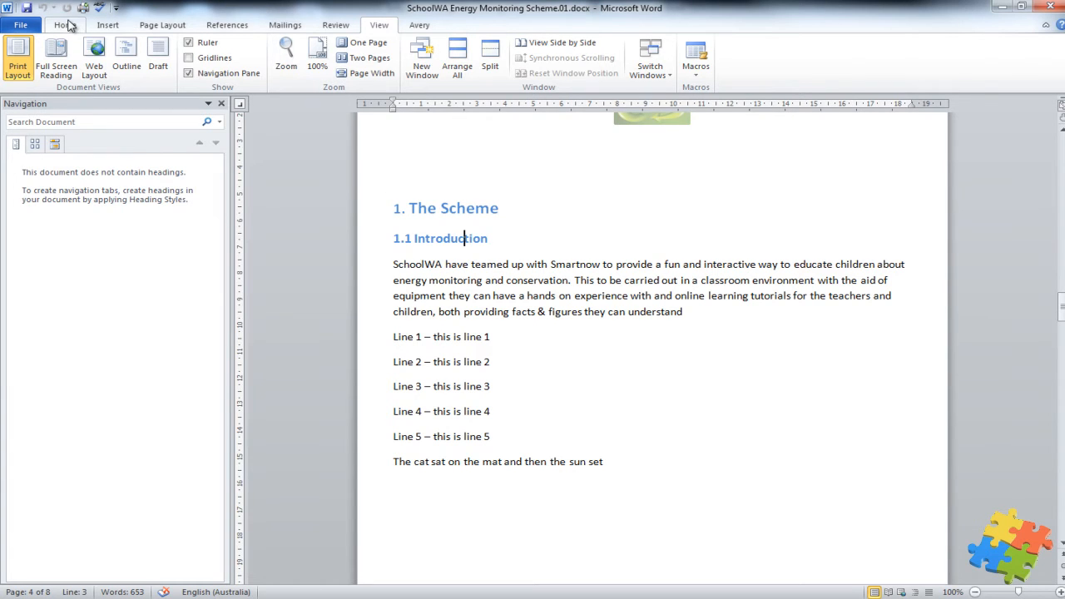
left_click(64, 24)
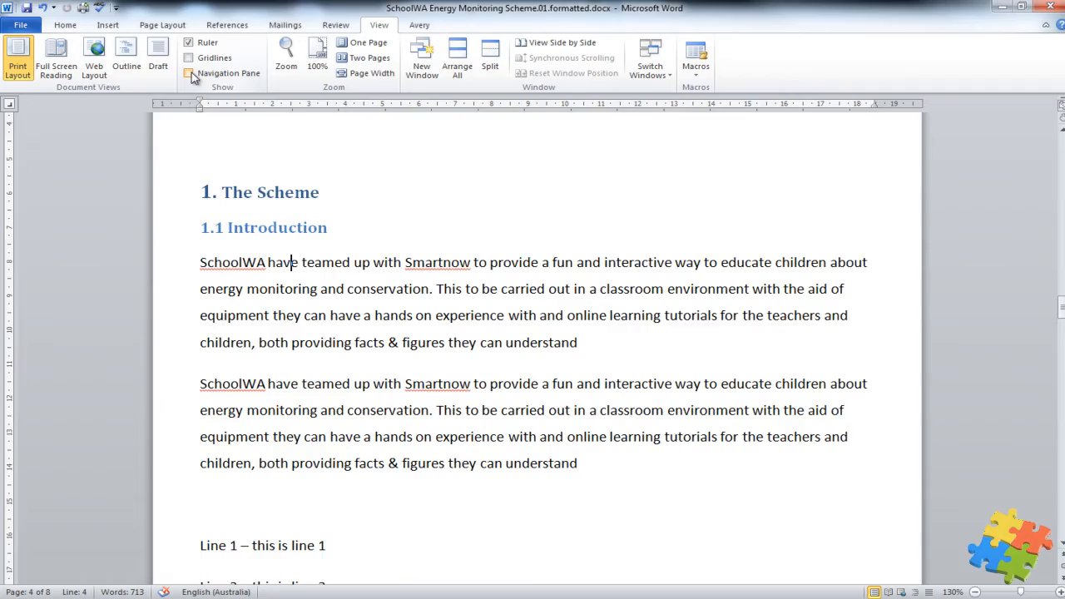
Show the heading outline and jump to 1.3 Requirements, 1.2 Companies Involved, then 1.1 Introduction
left_click(189, 73)
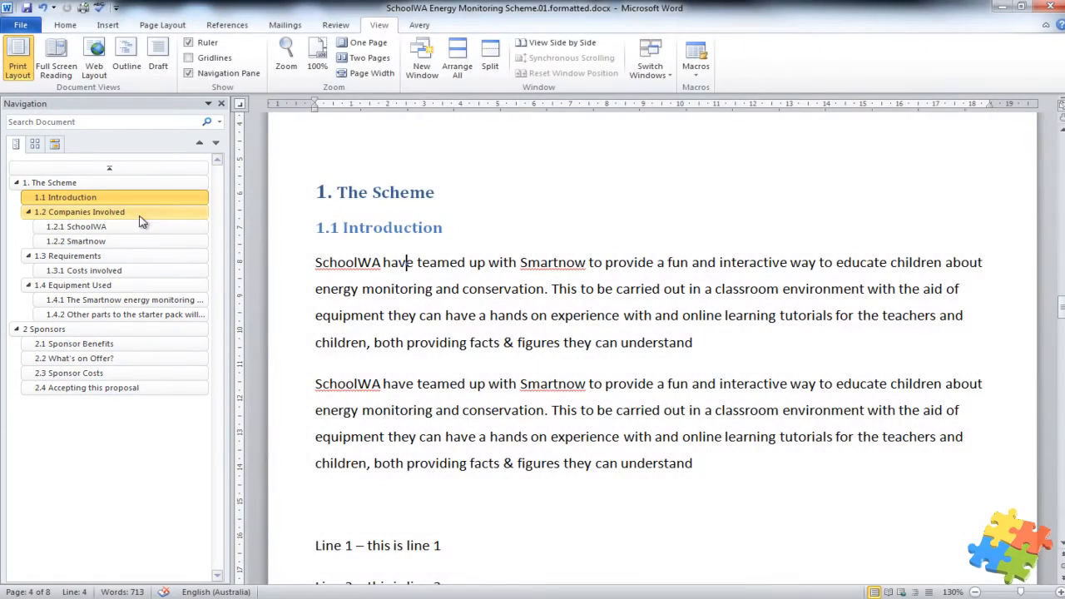
left_click(68, 256)
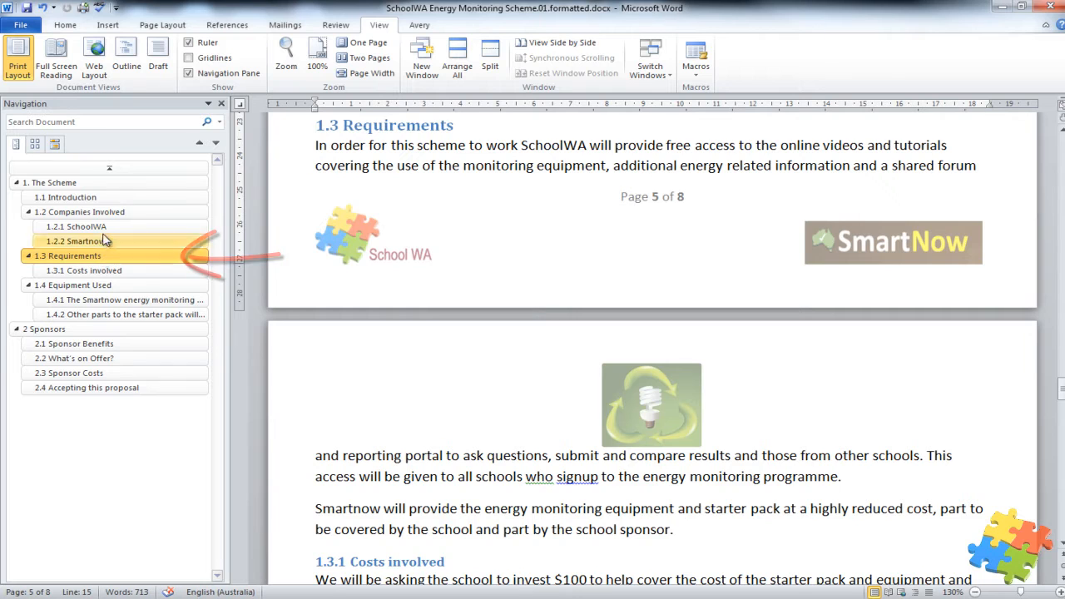
left_click(81, 212)
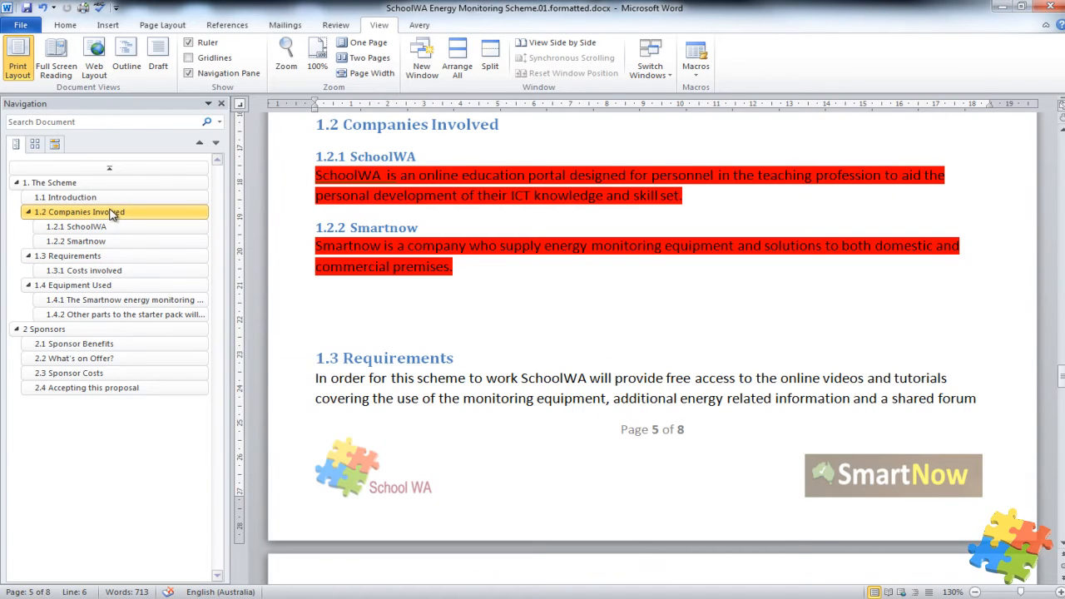
left_click(73, 197)
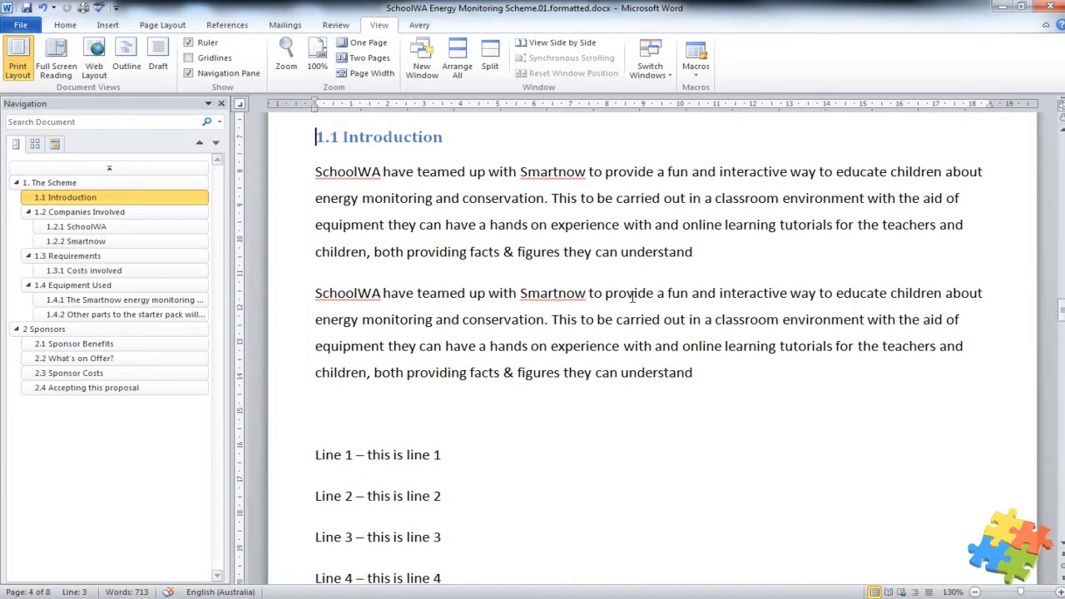
Make the word 'provide' bold
double_click(631, 293)
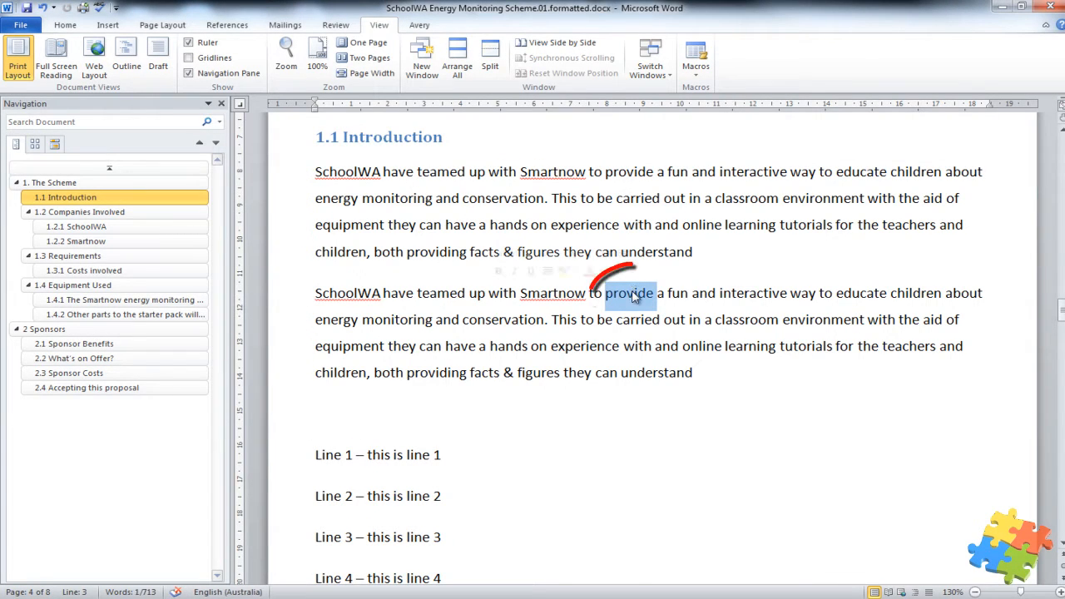
left_click(64, 24)
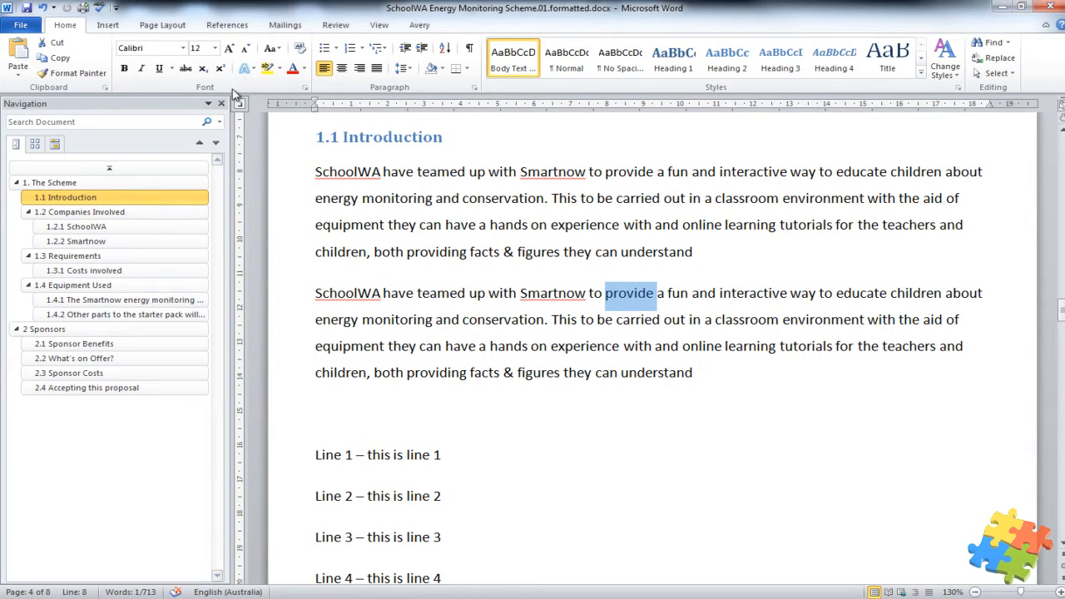
left_click(124, 68)
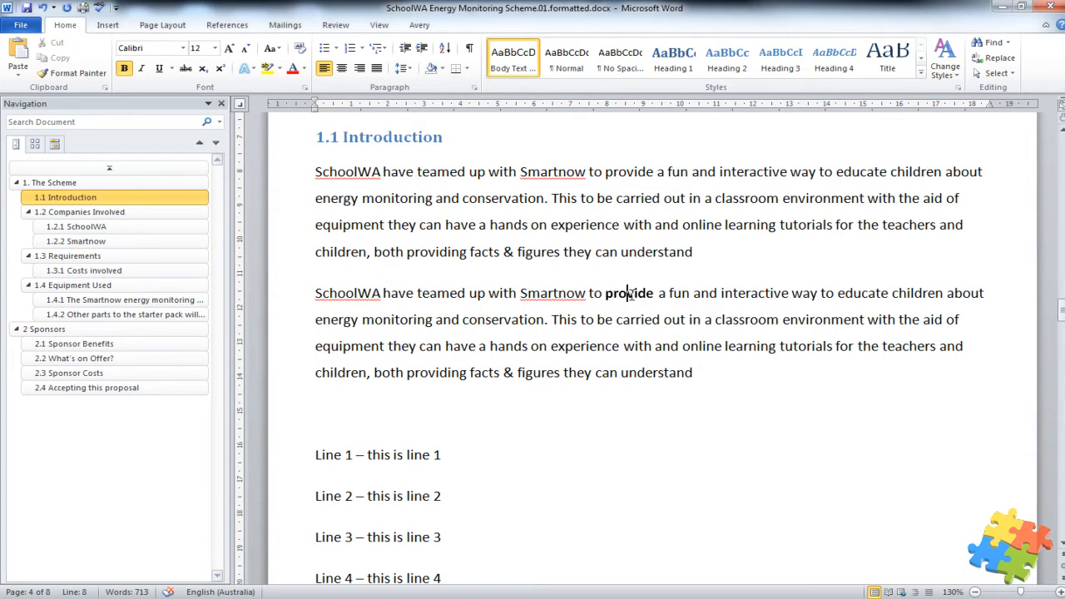
Select text with similar formatting, then undo the bolding changes and reselect 'provide'
right_click(629, 292)
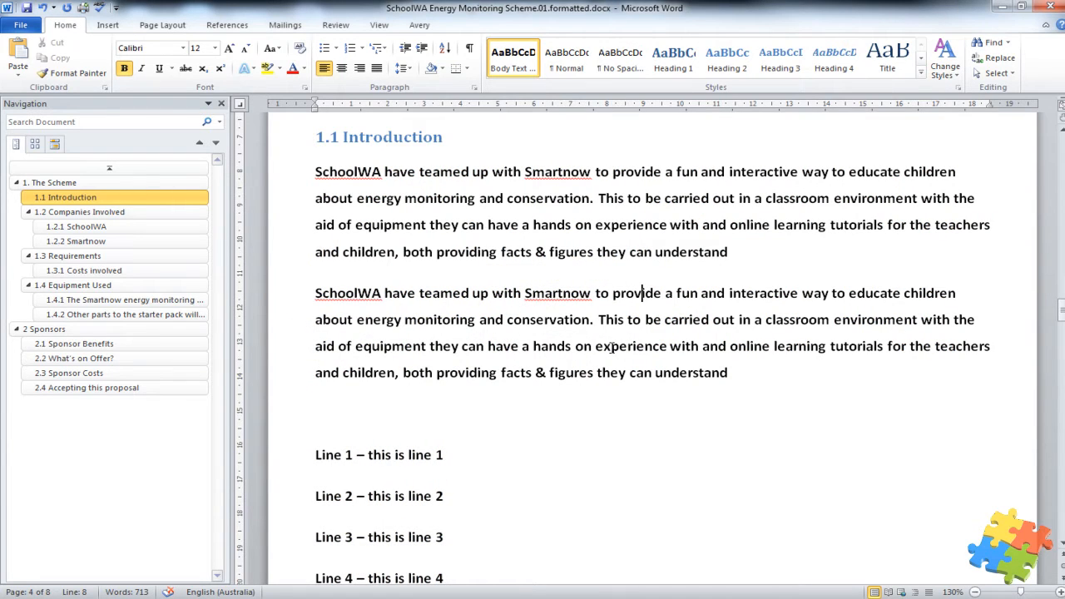
mouse_move(516, 150)
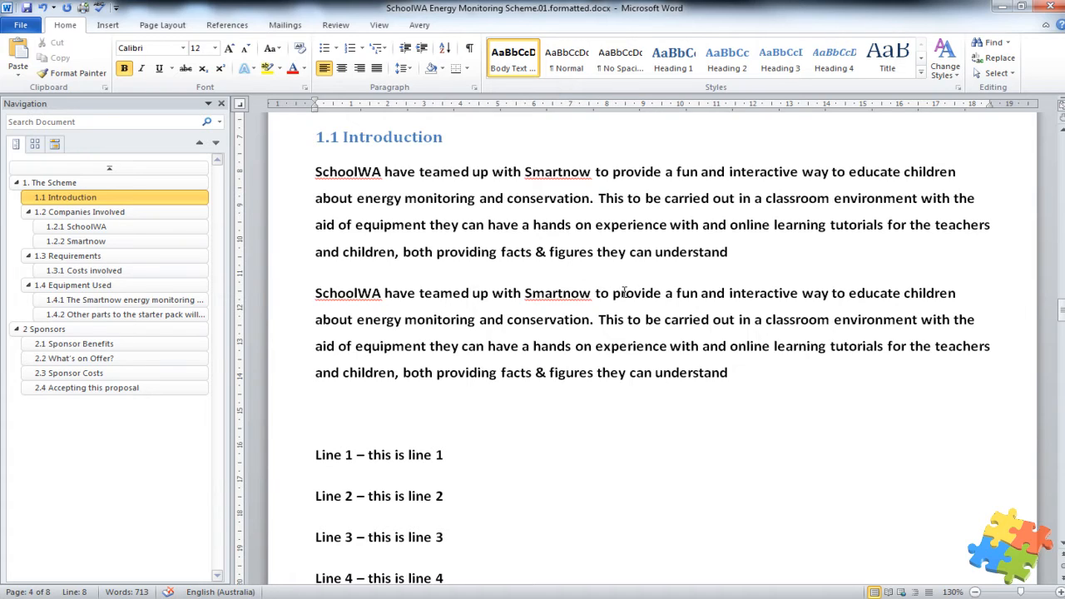
left_click(641, 292)
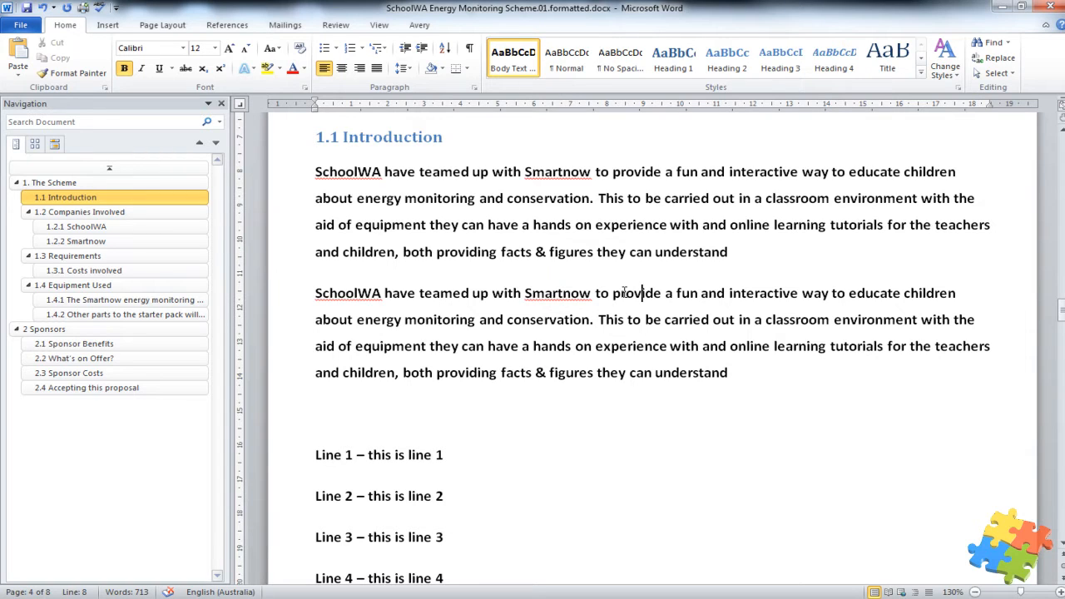
key("ctrl+z")
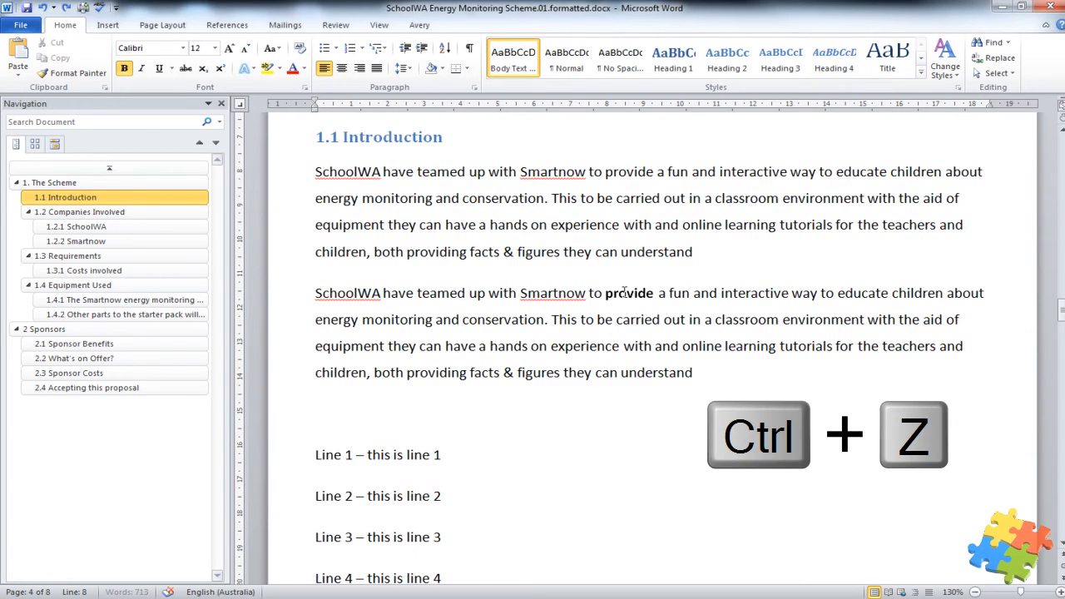
key("ctrl+z")
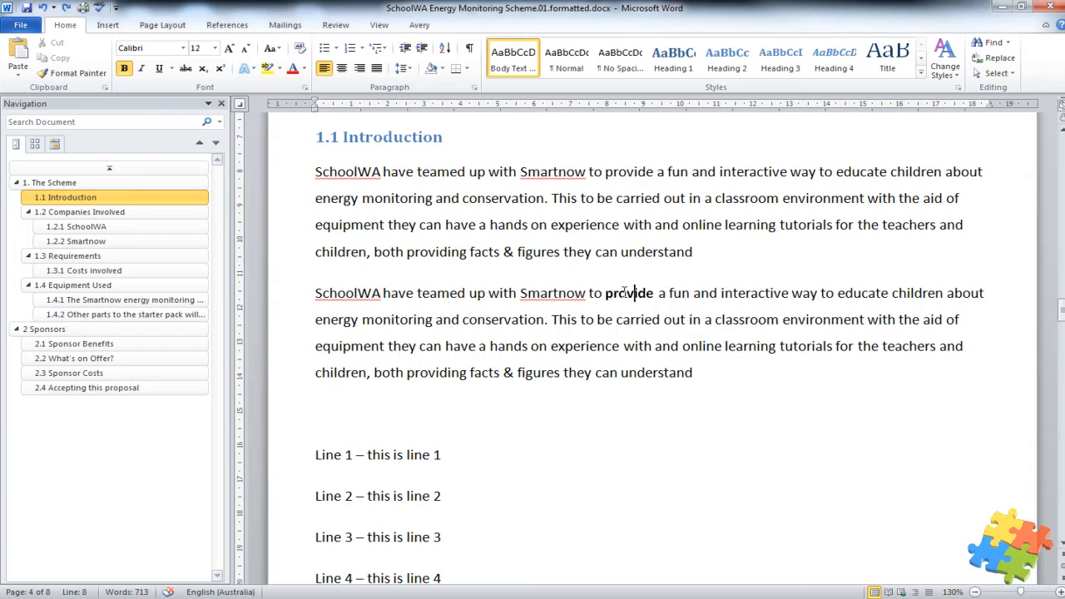
double_click(629, 293)
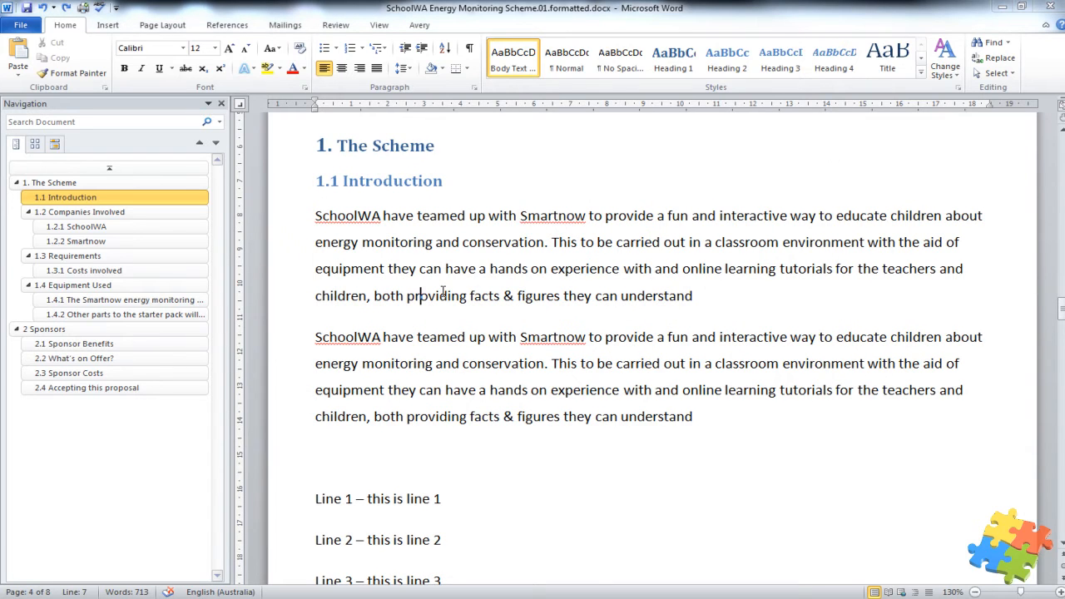
Scroll down to the empty Table of Contents page
scroll("down", 3)
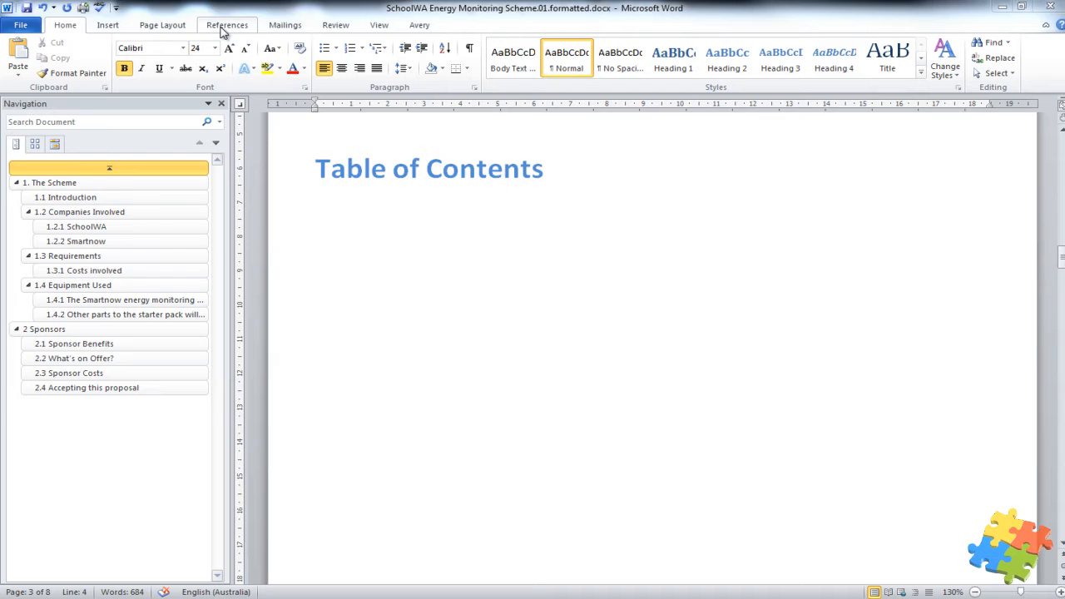
Bring up Word's built-in table of contents layouts from References
left_click(226, 24)
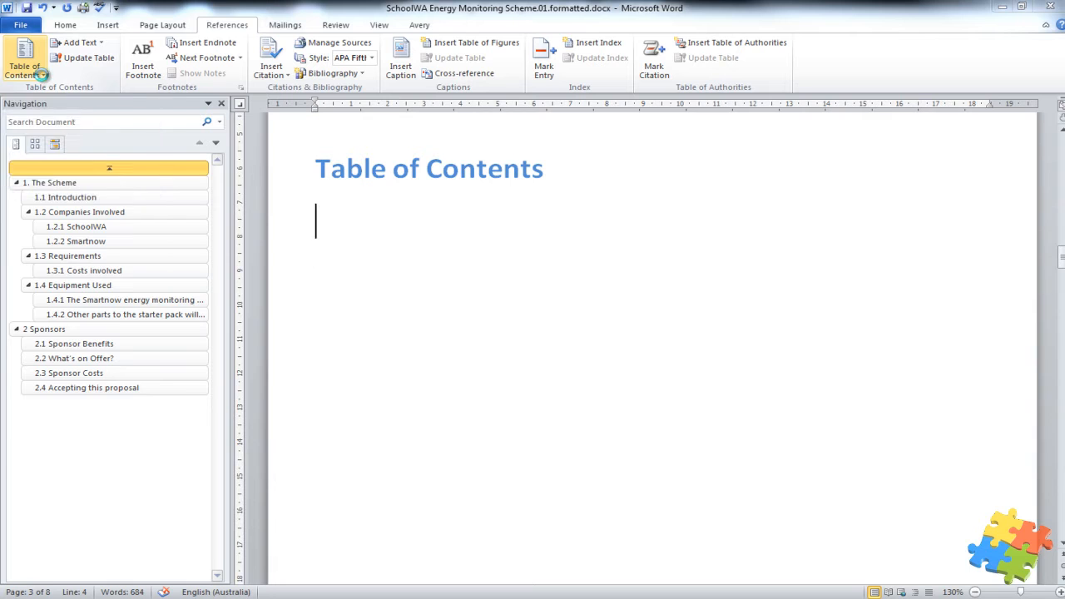
left_click(25, 58)
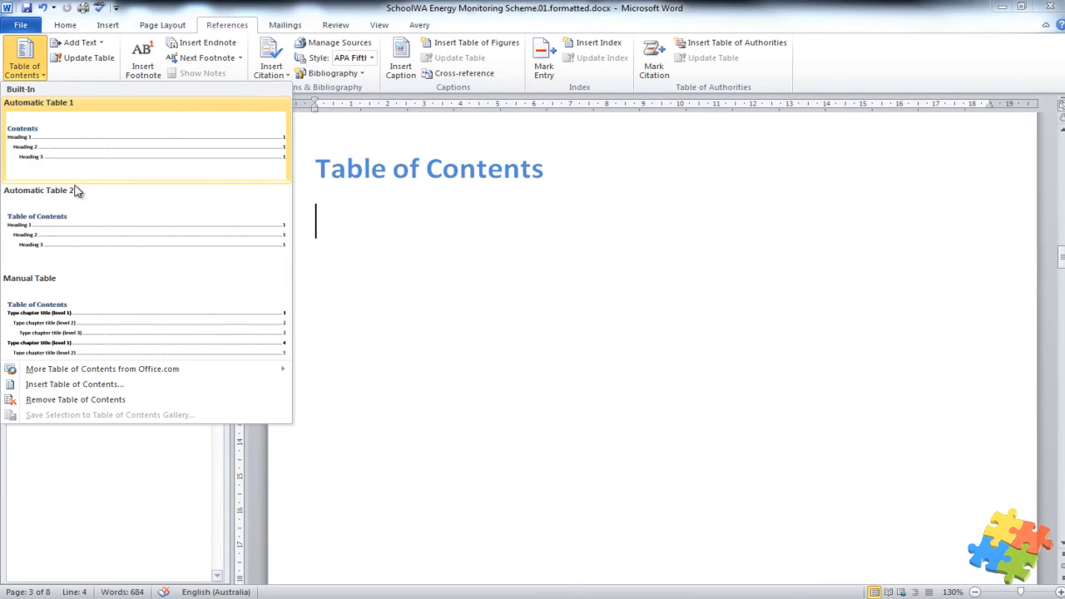
mouse_move(51, 340)
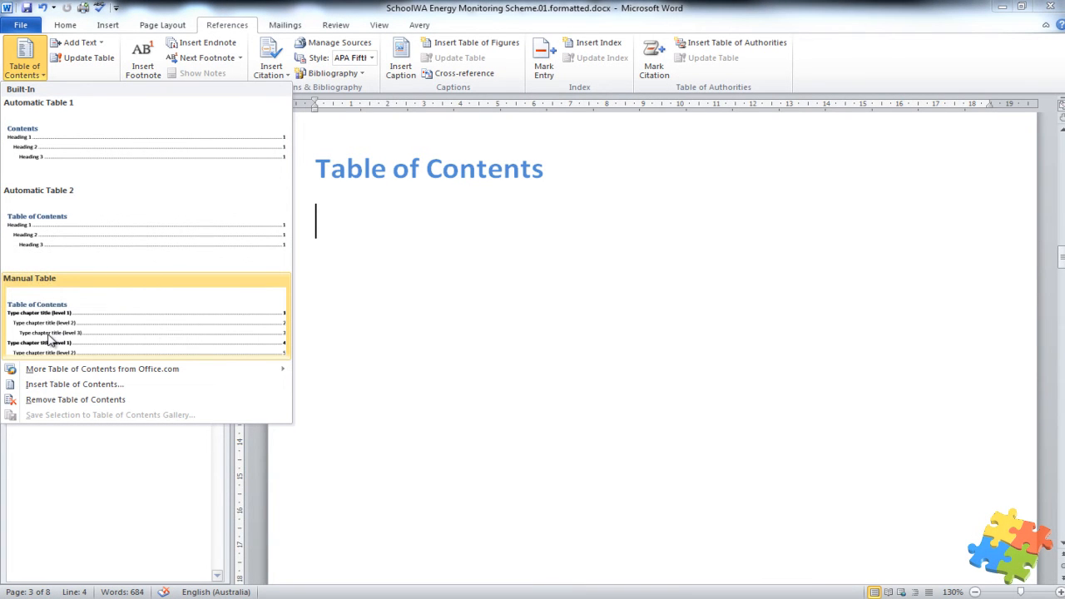
mouse_move(108, 224)
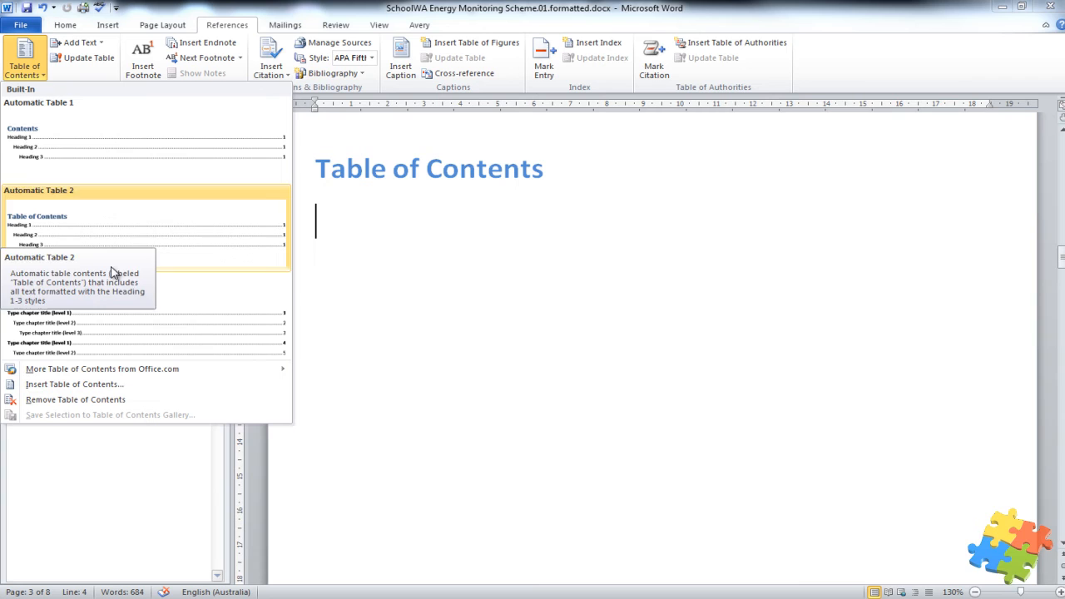
mouse_move(83, 146)
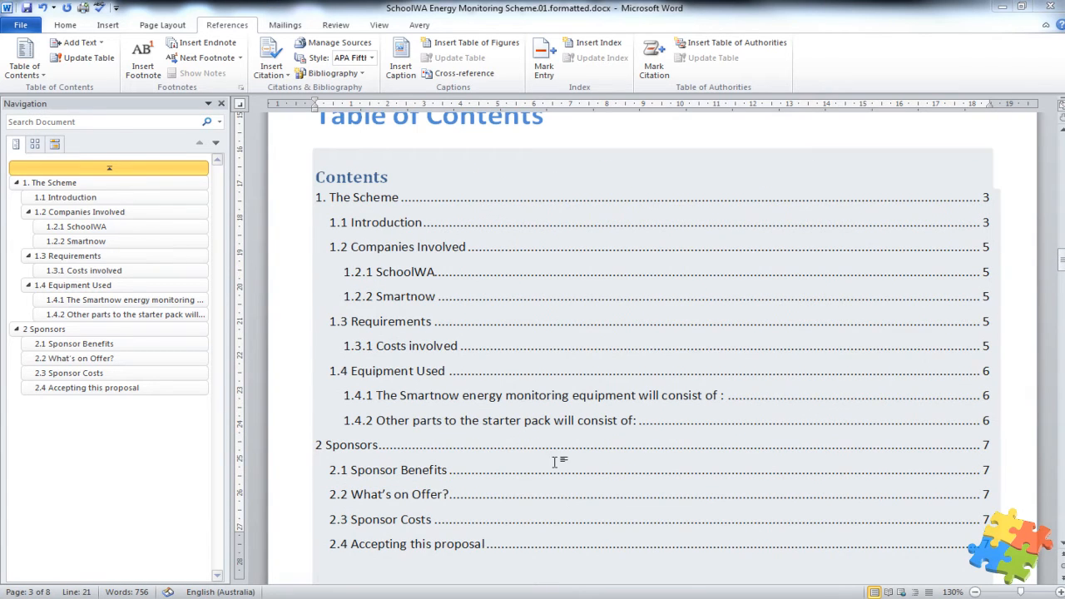
mouse_move(597, 189)
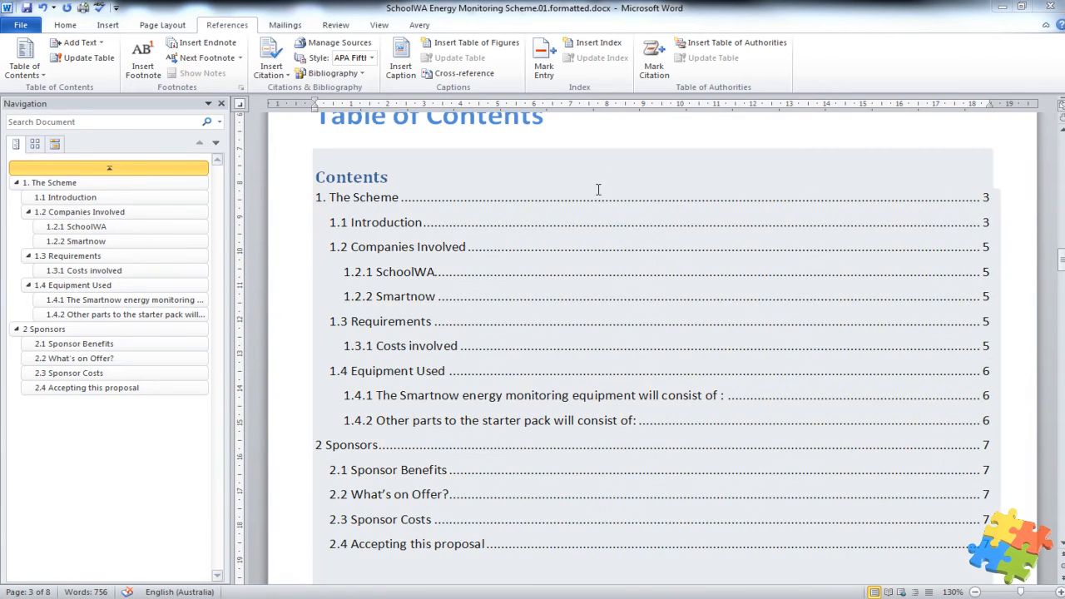
mouse_move(593, 219)
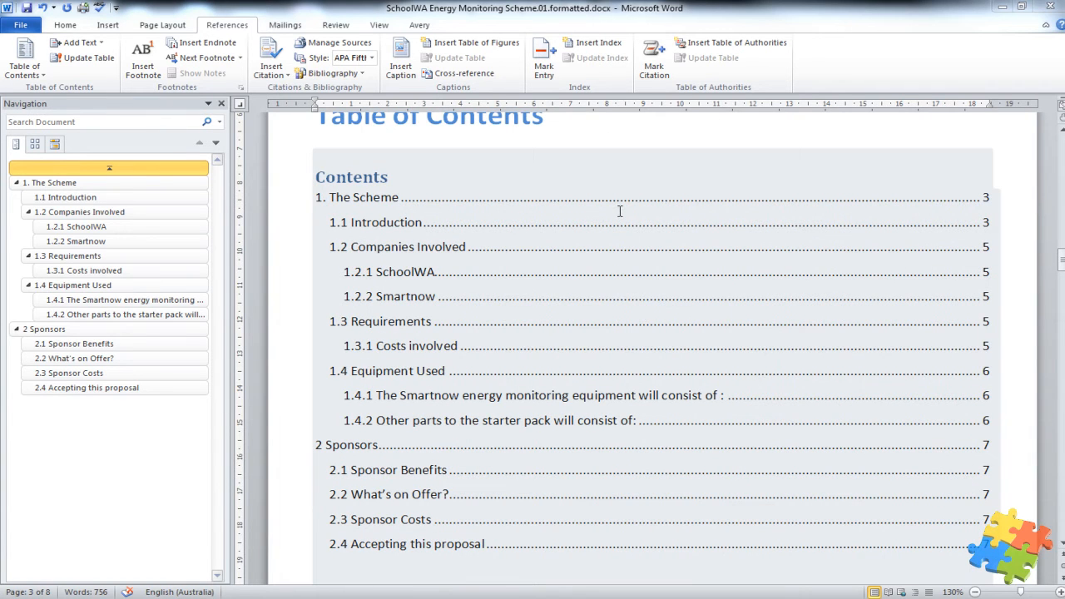
mouse_move(959, 267)
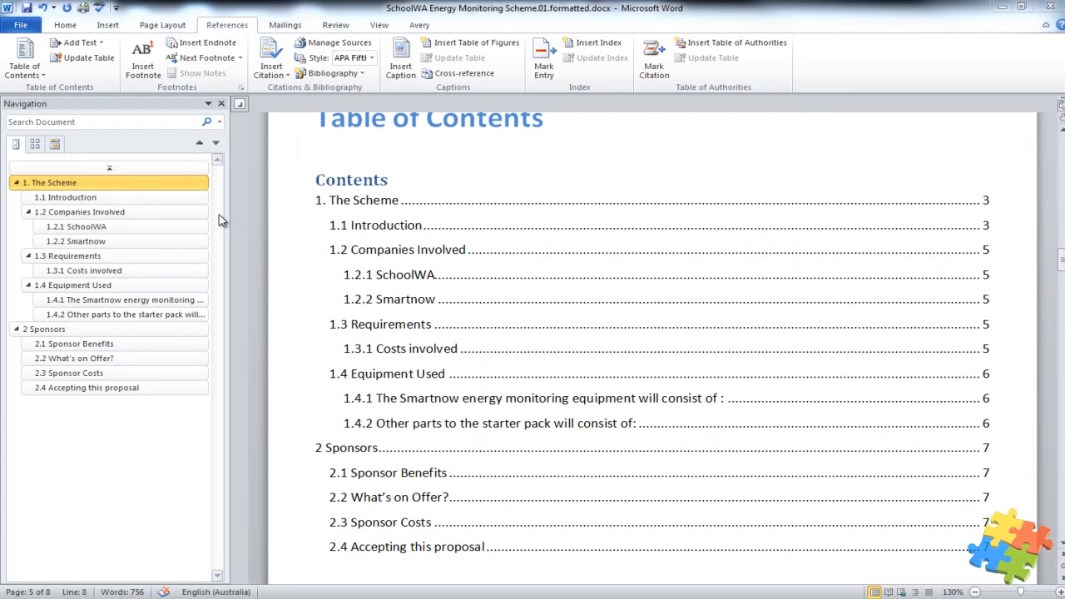
Append 'for this document' to the 1.1 Introduction heading
left_click(66, 198)
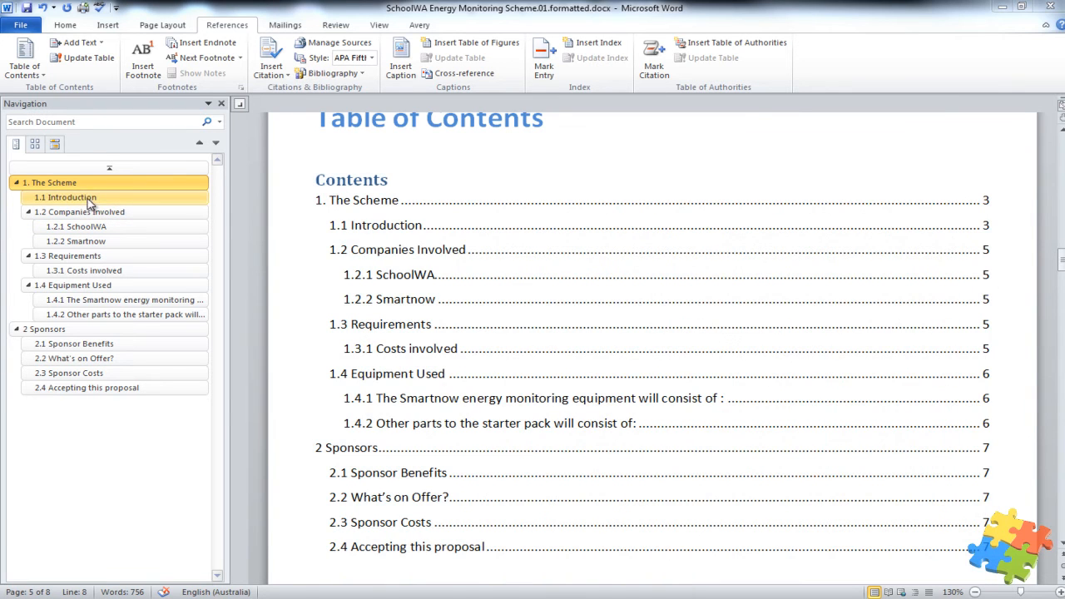
left_click(69, 197)
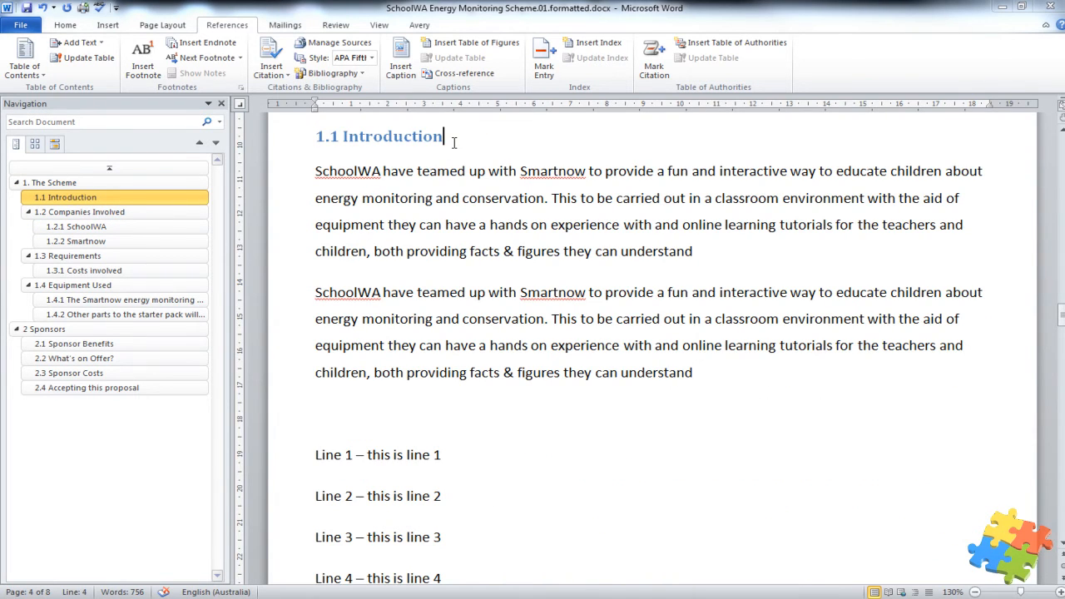
type("fo")
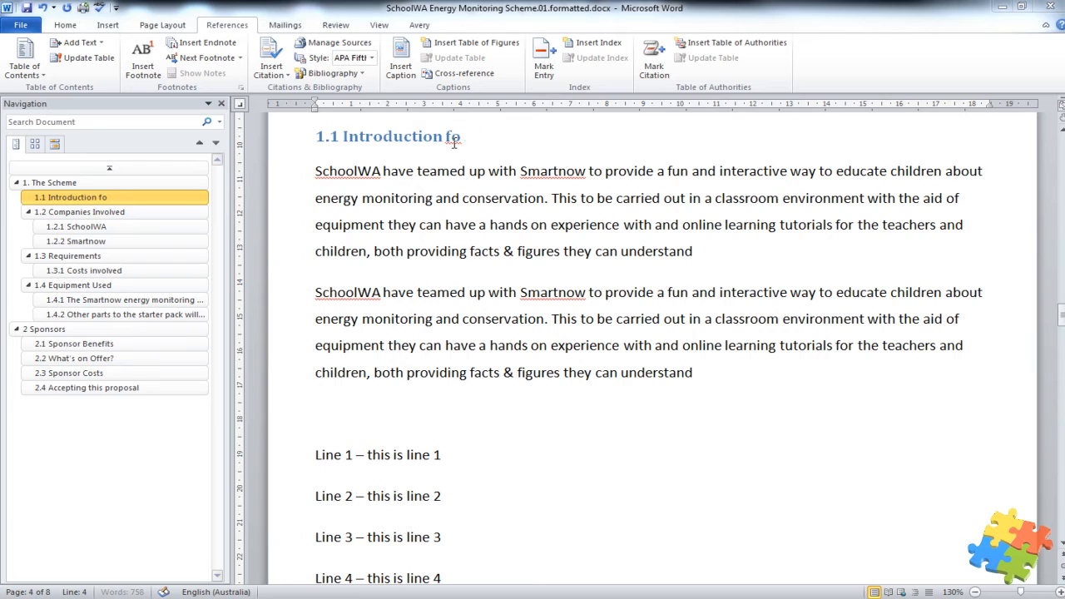
type("r this document")
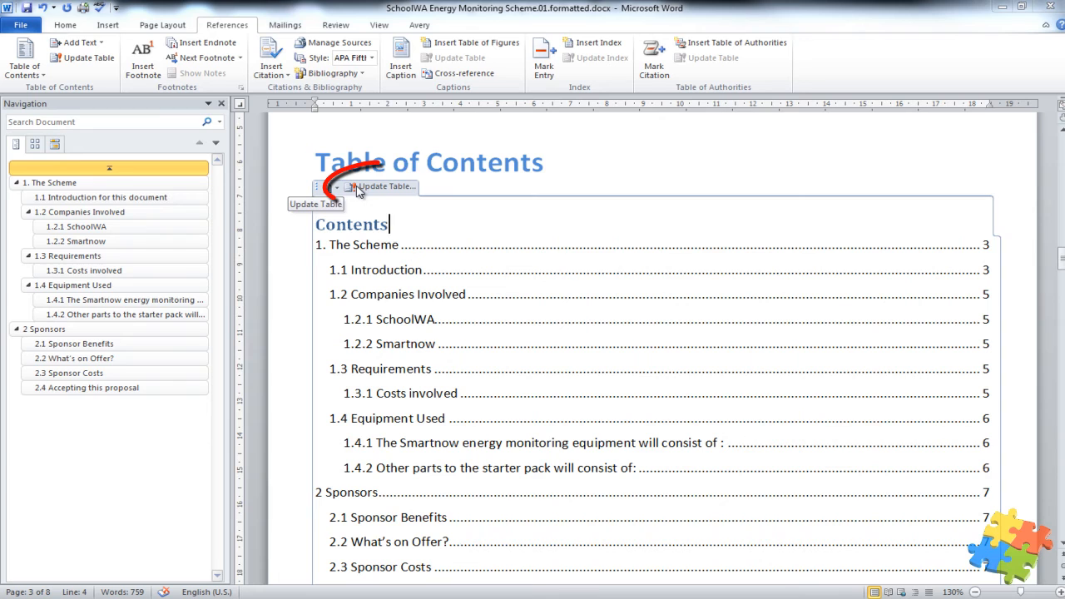
Update the entire table of contents, refreshing headings and page numbers
left_click(380, 186)
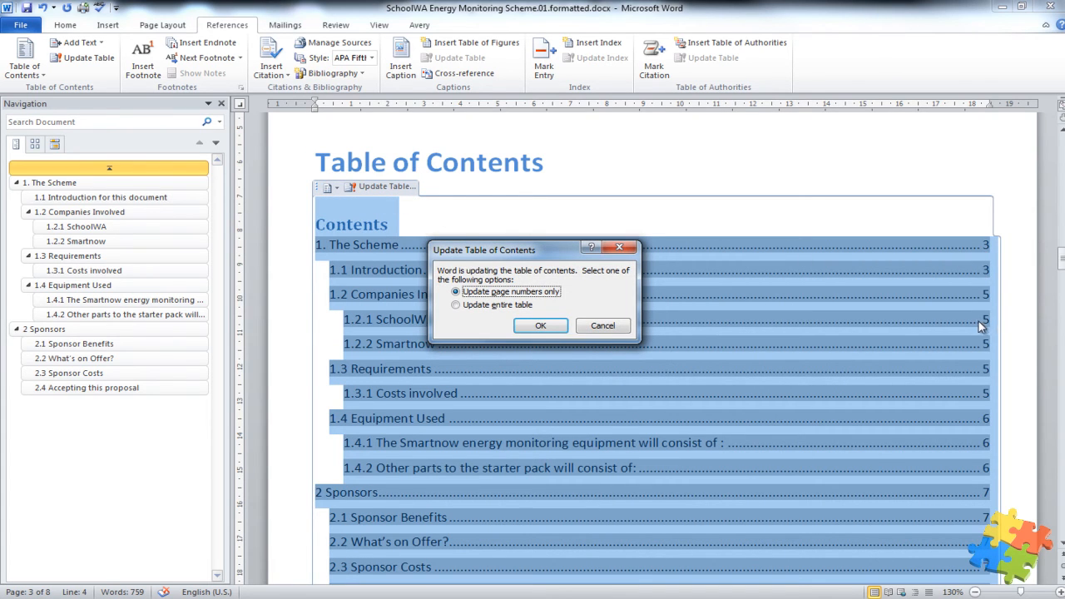
mouse_move(353, 283)
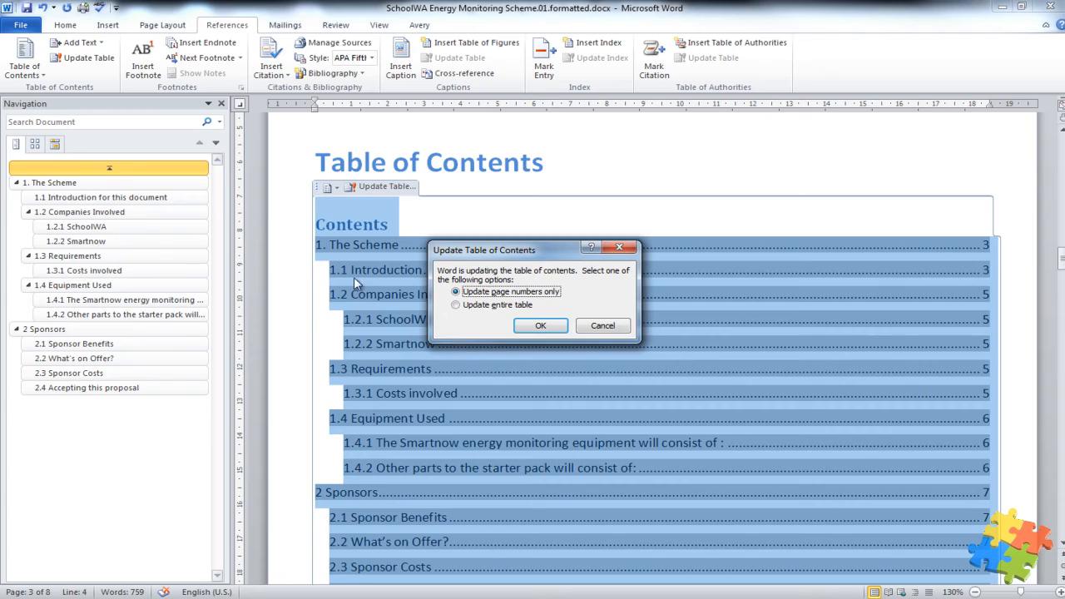
left_click(455, 304)
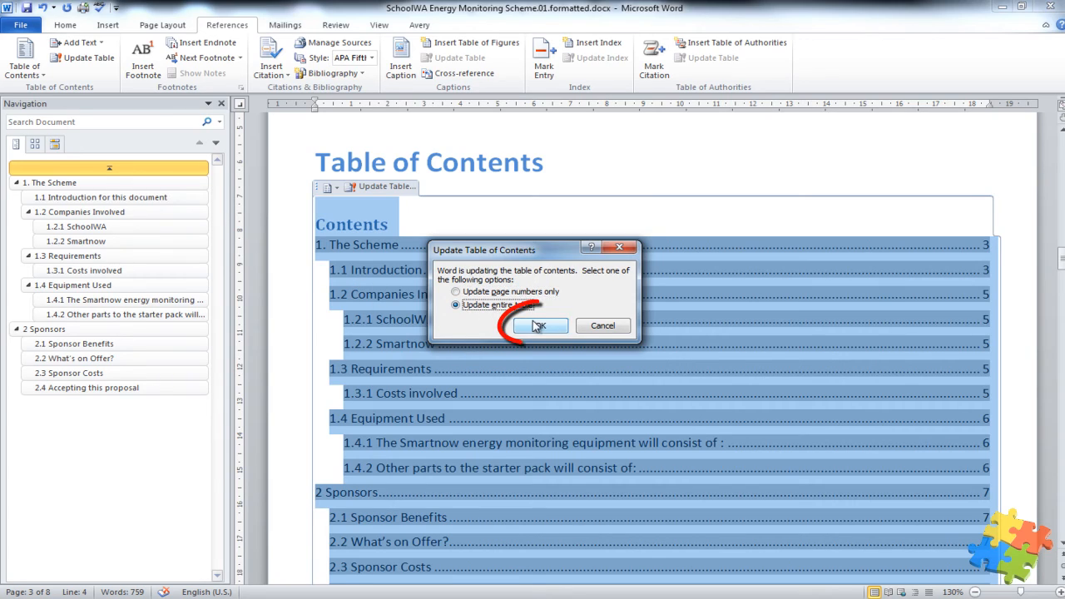
left_click(537, 326)
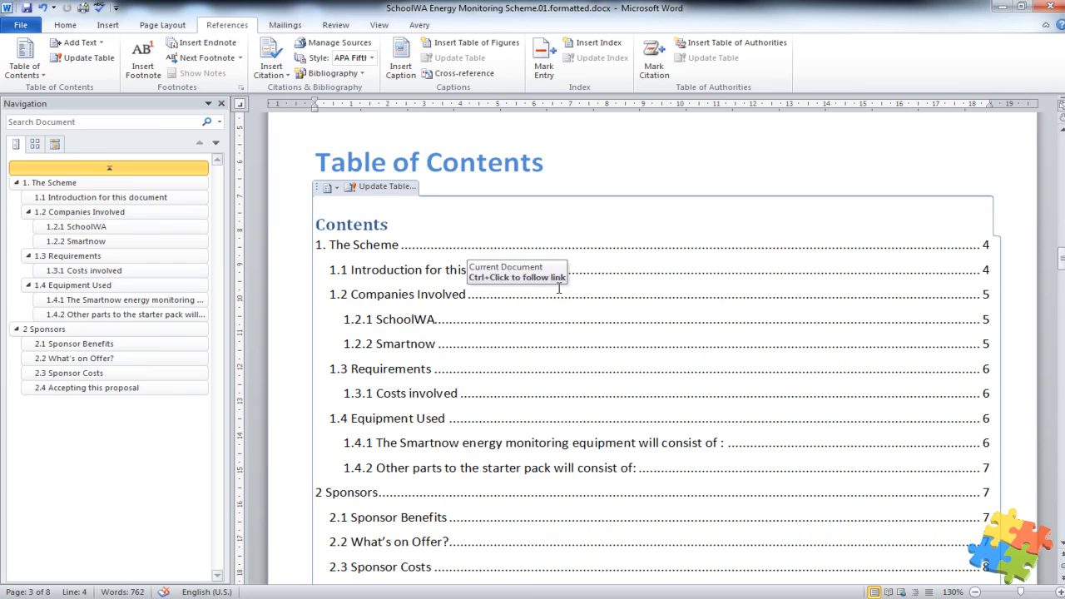
mouse_move(340, 202)
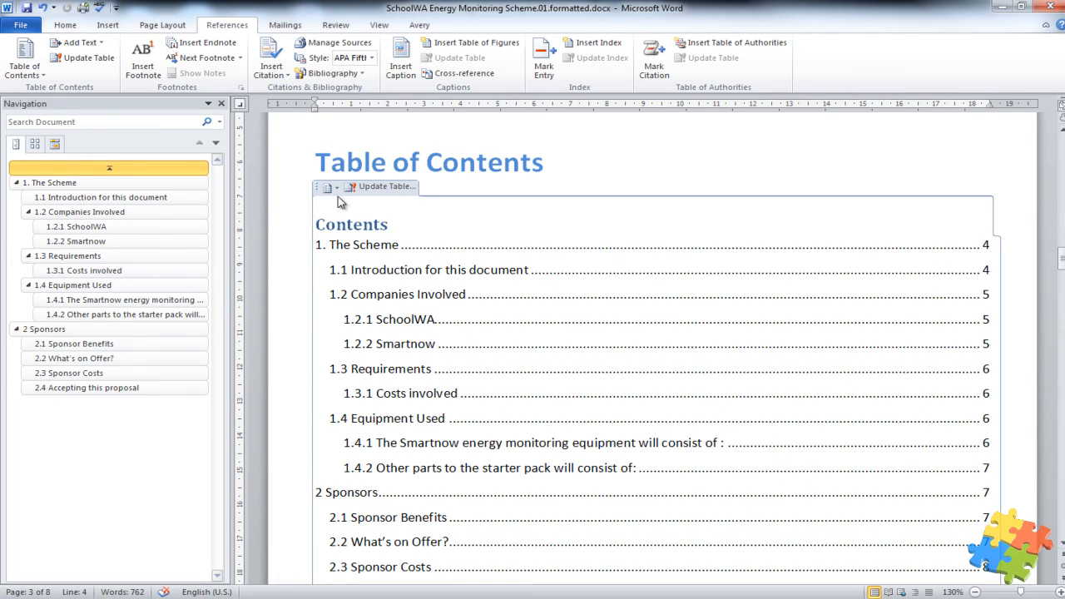
Remove the table of contents, leaving the cursor below the title
left_click(330, 186)
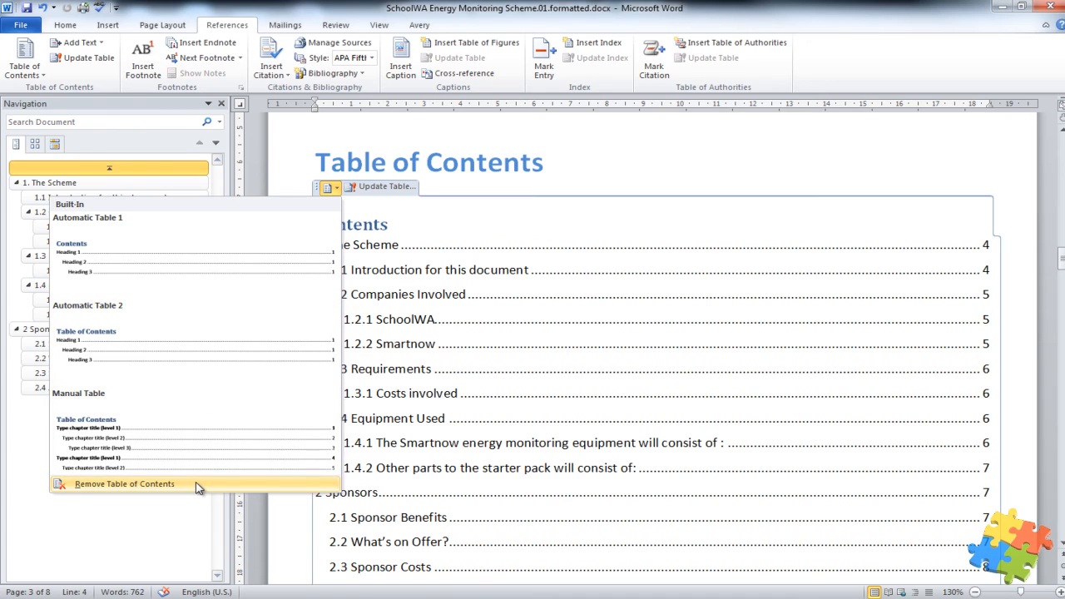
left_click(124, 483)
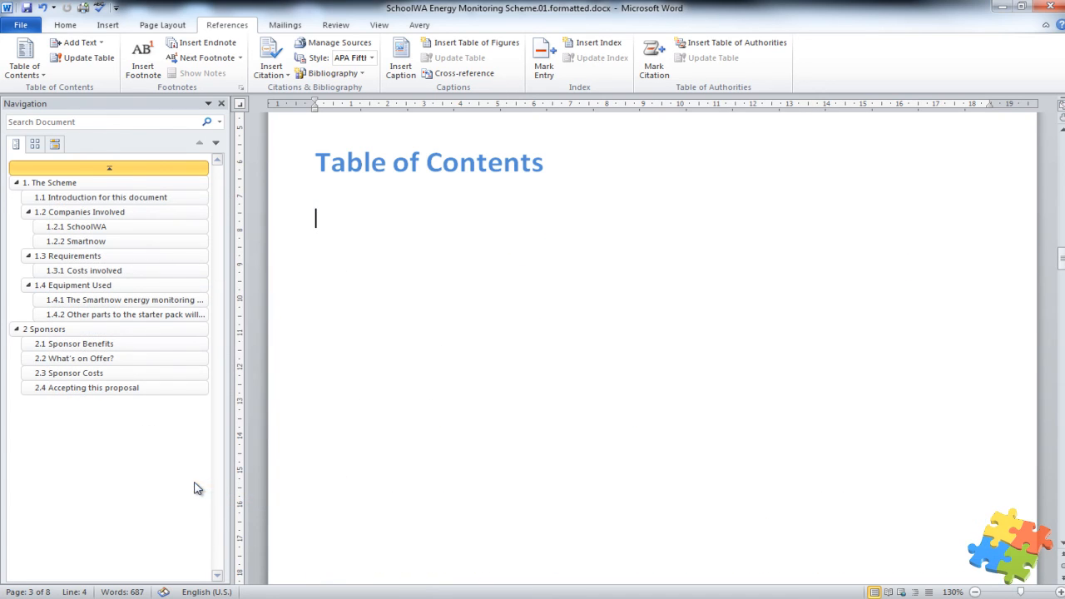
mouse_move(312, 187)
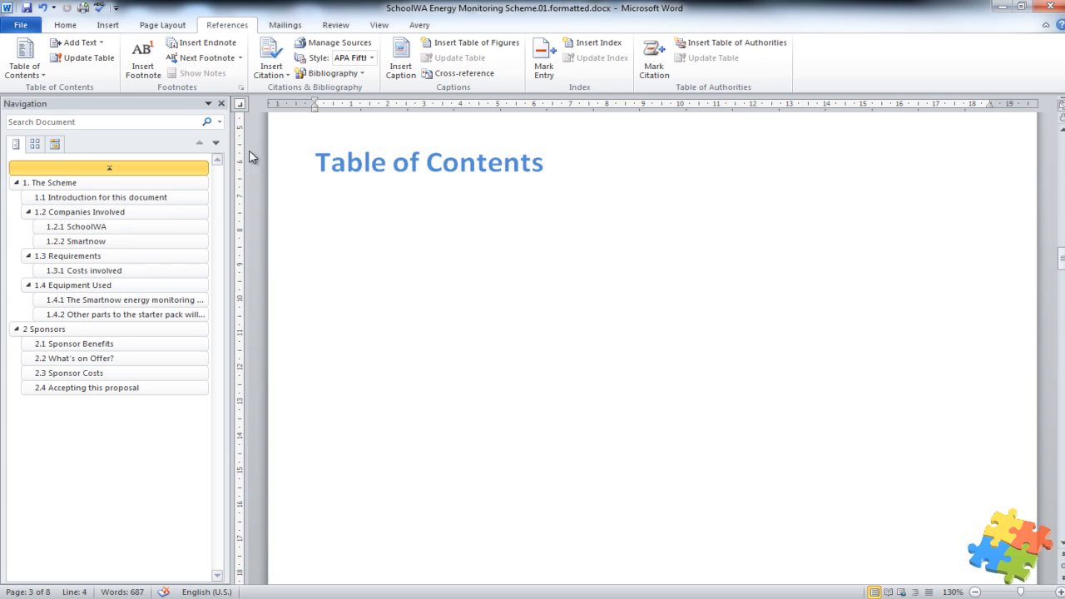
left_click(315, 218)
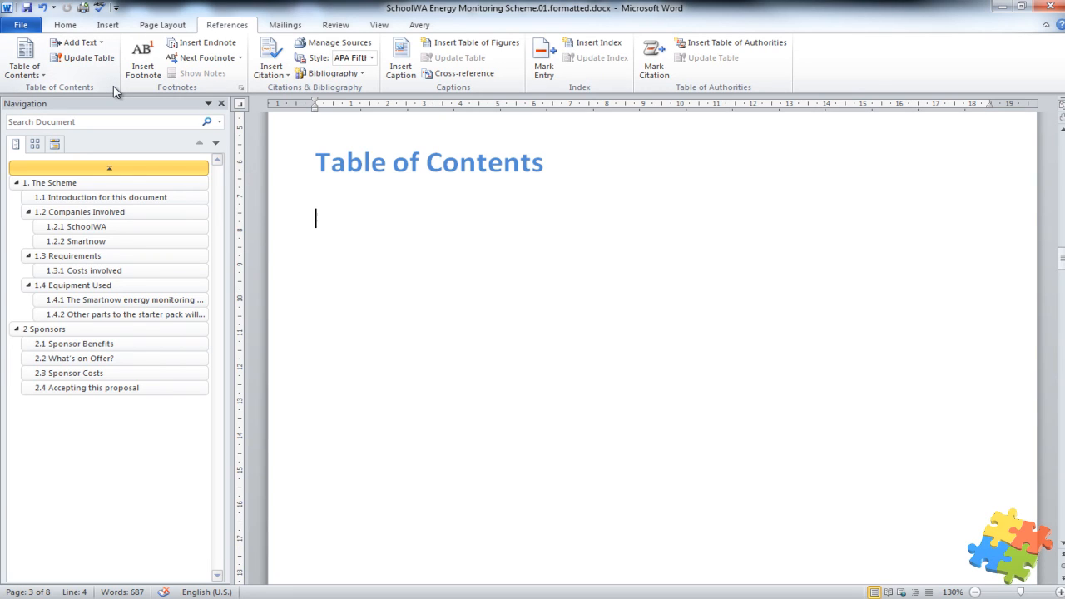